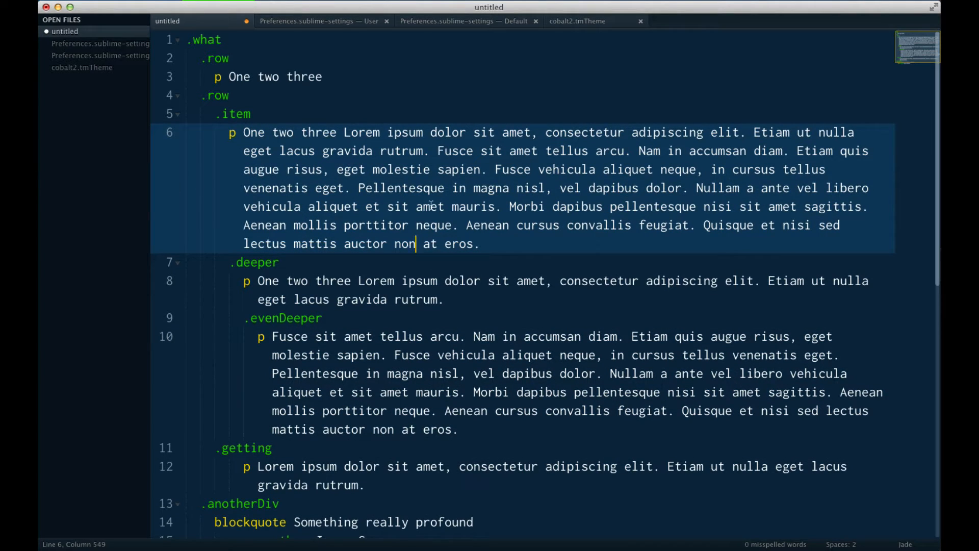
mouse_move(846, 505)
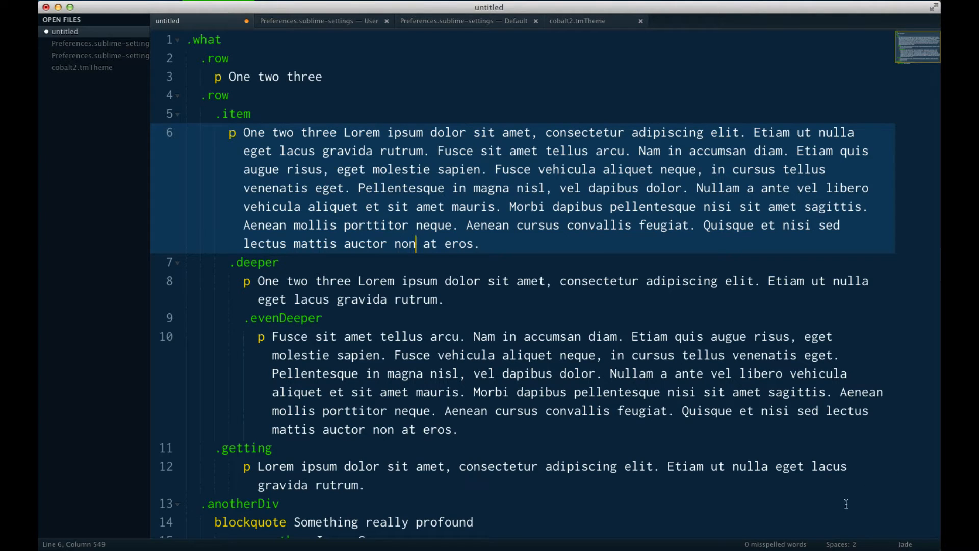
- Move the cursor through the .item, paragraph and .getting lines to show each indent guide
left_click(233, 113)
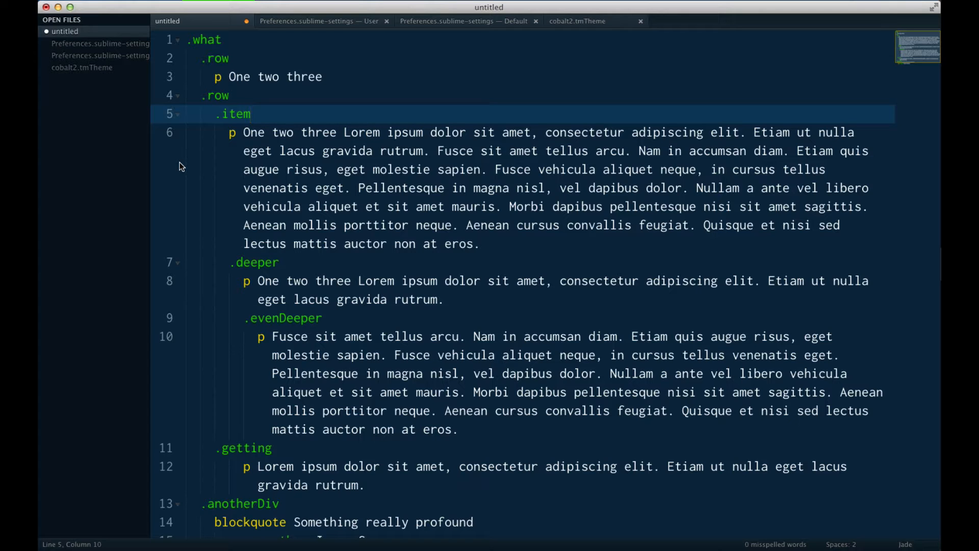
left_click(387, 188)
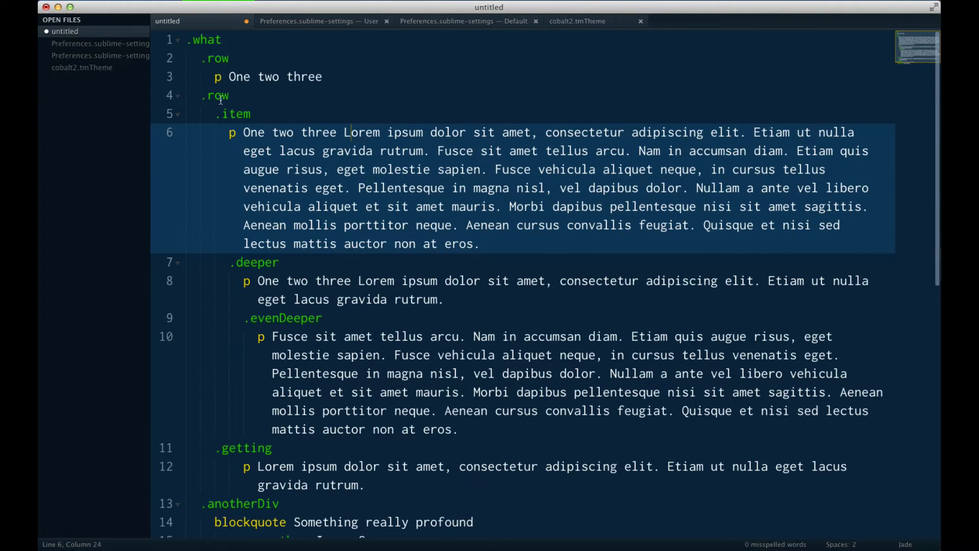
left_click(235, 114)
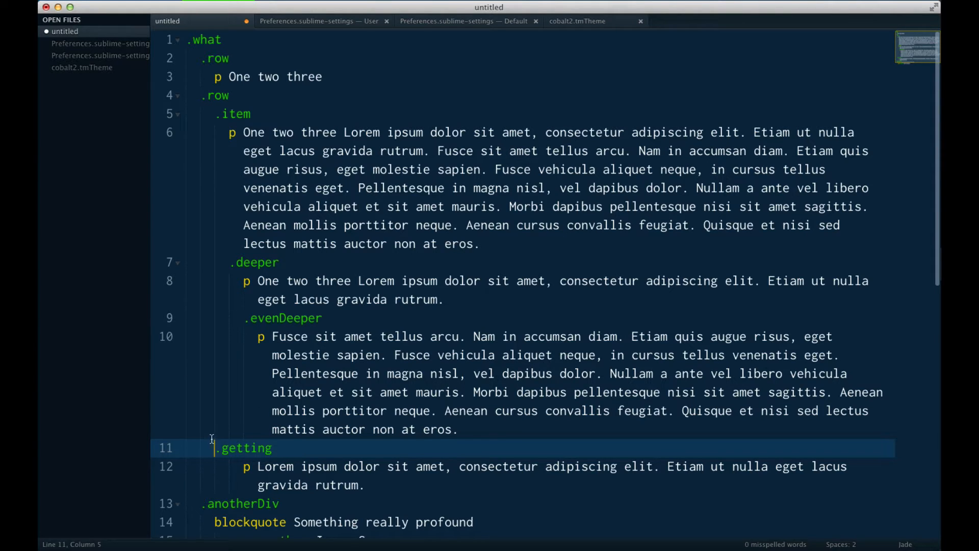
mouse_move(222, 466)
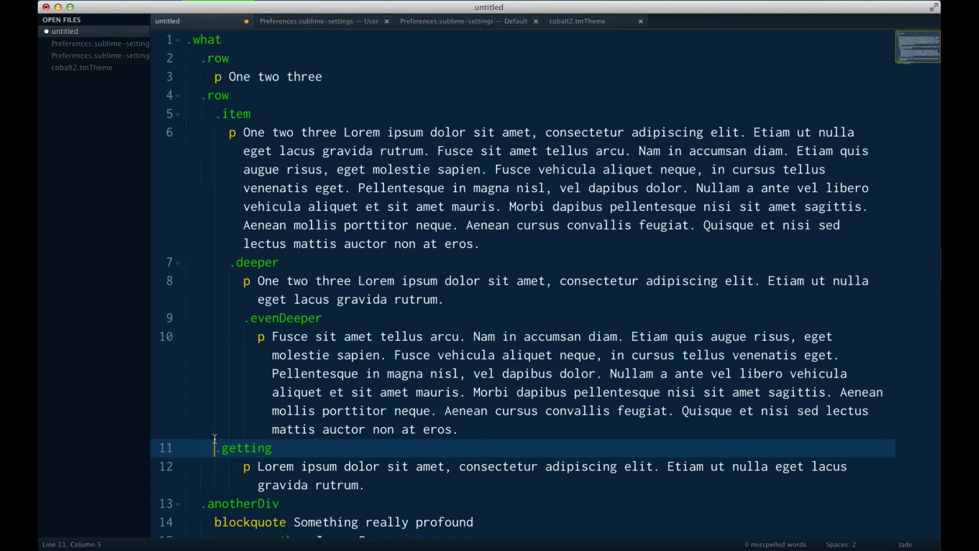
mouse_move(213, 230)
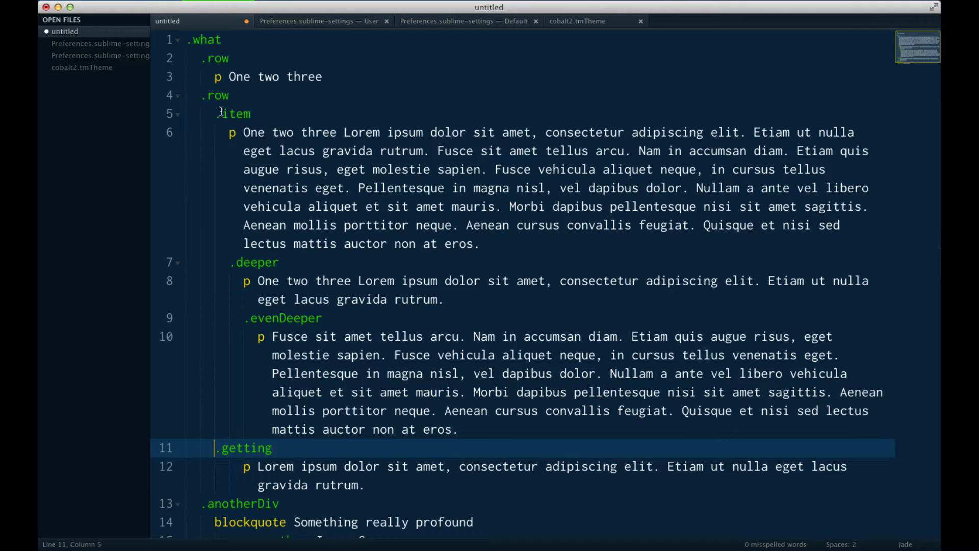
left_click(248, 113)
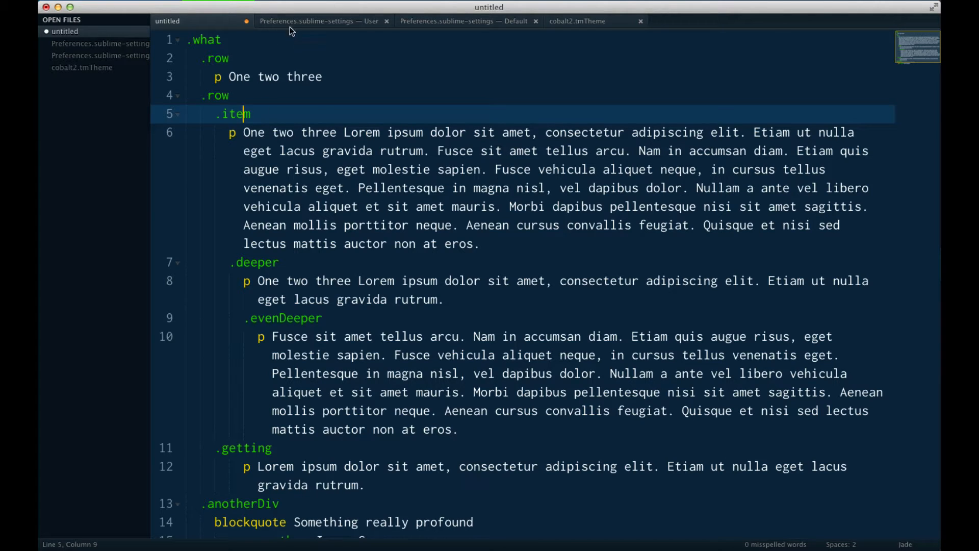
- Locate the end of the draw_normal entry in the user preferences' indent_guide_options
left_click(318, 20)
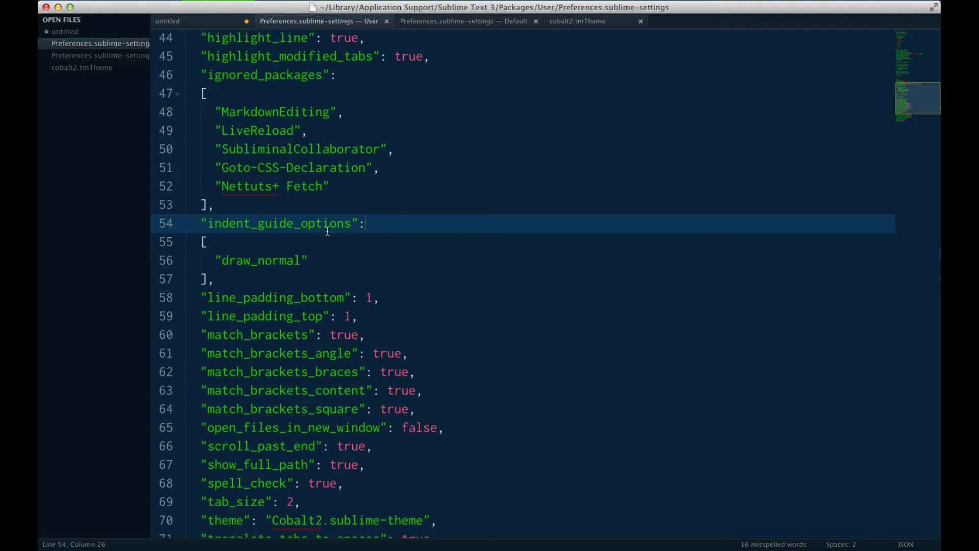
left_click(206, 242)
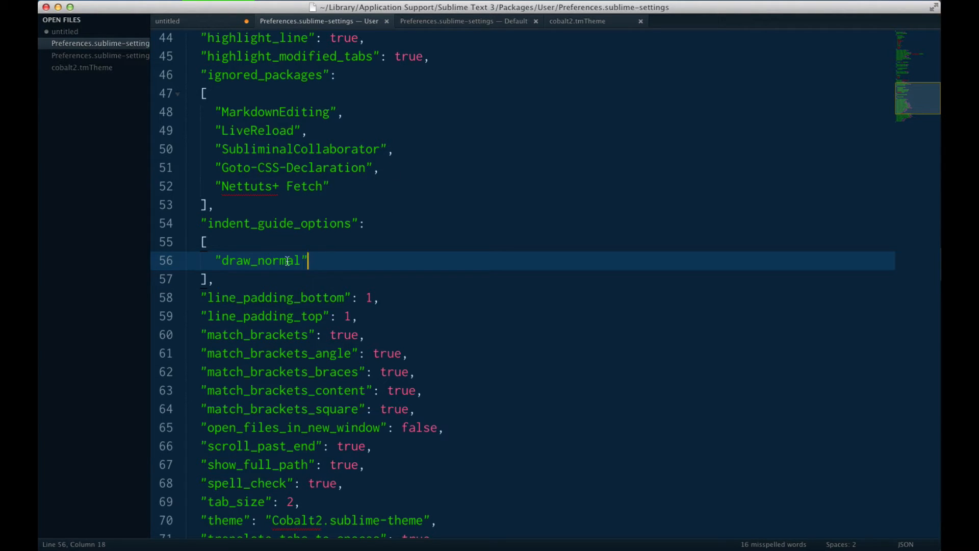
mouse_move(329, 269)
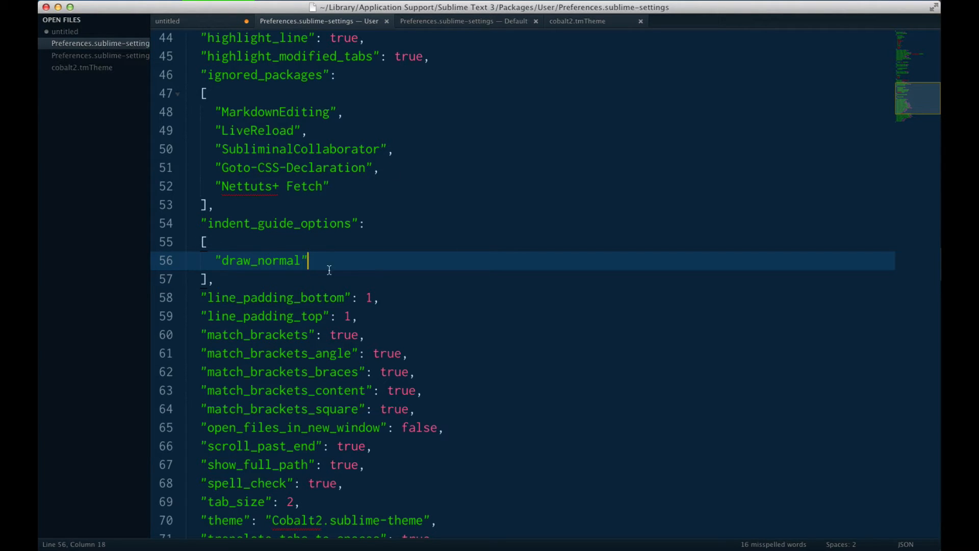
left_click(167, 21)
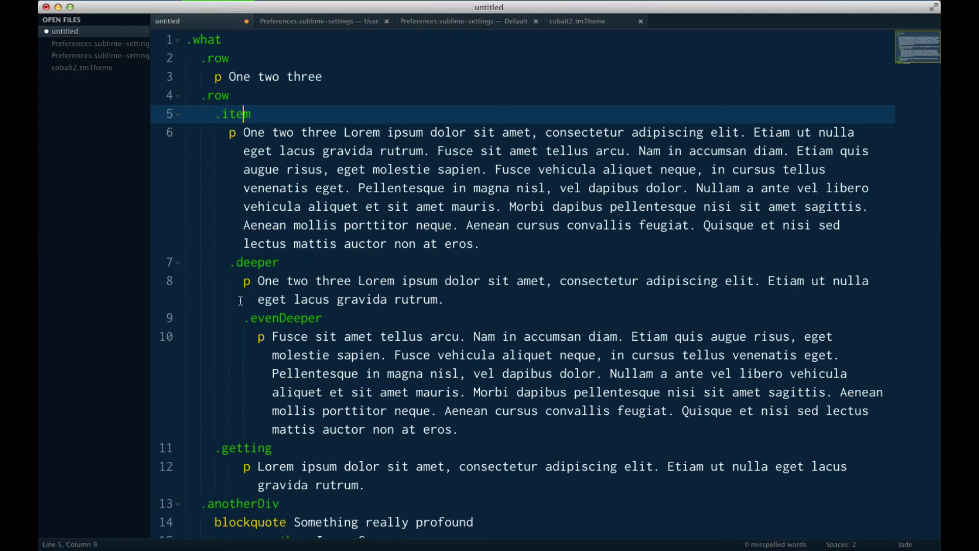
mouse_move(191, 456)
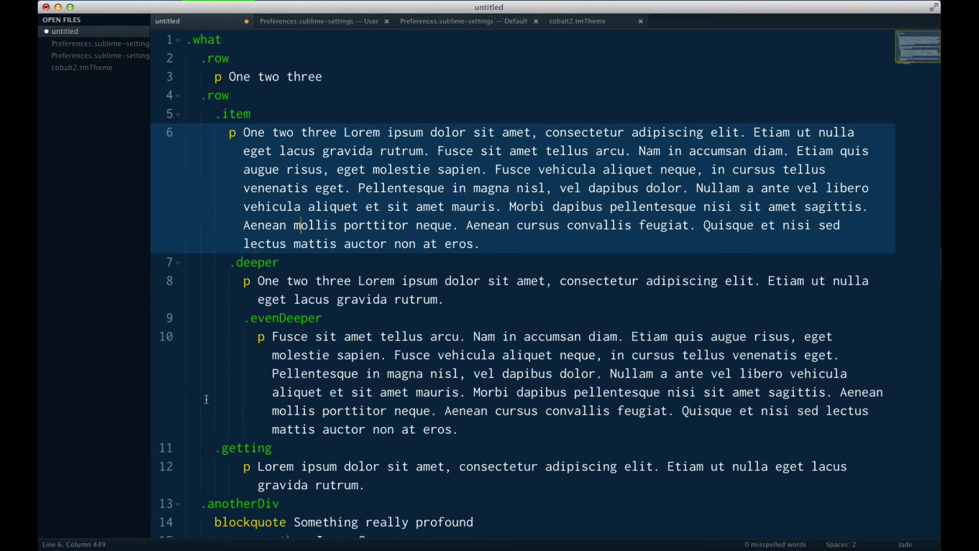
left_click(318, 20)
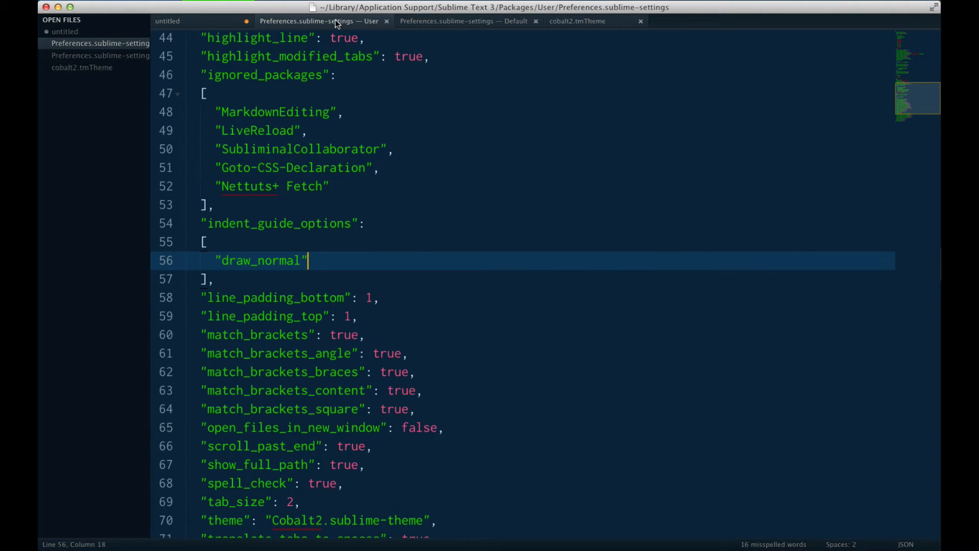
left_click(215, 278)
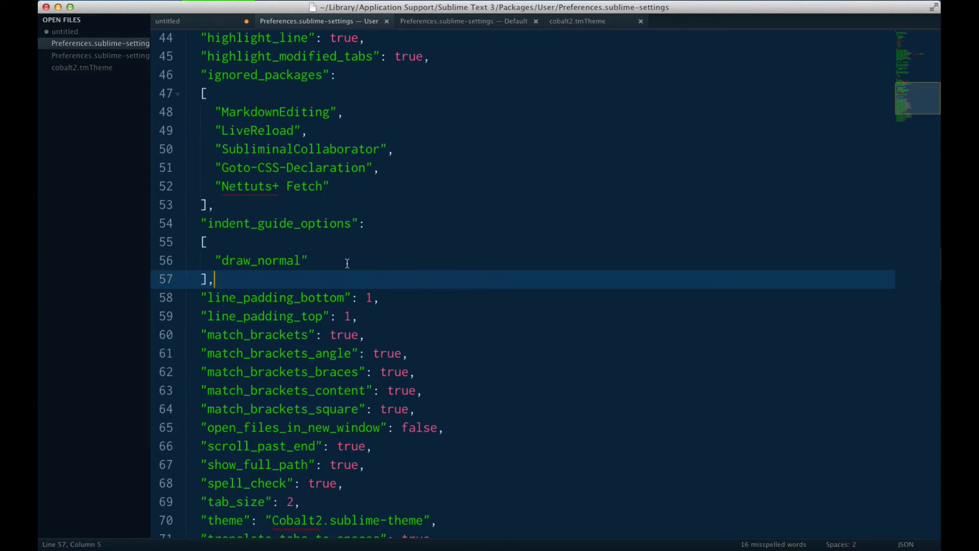
left_click(306, 260)
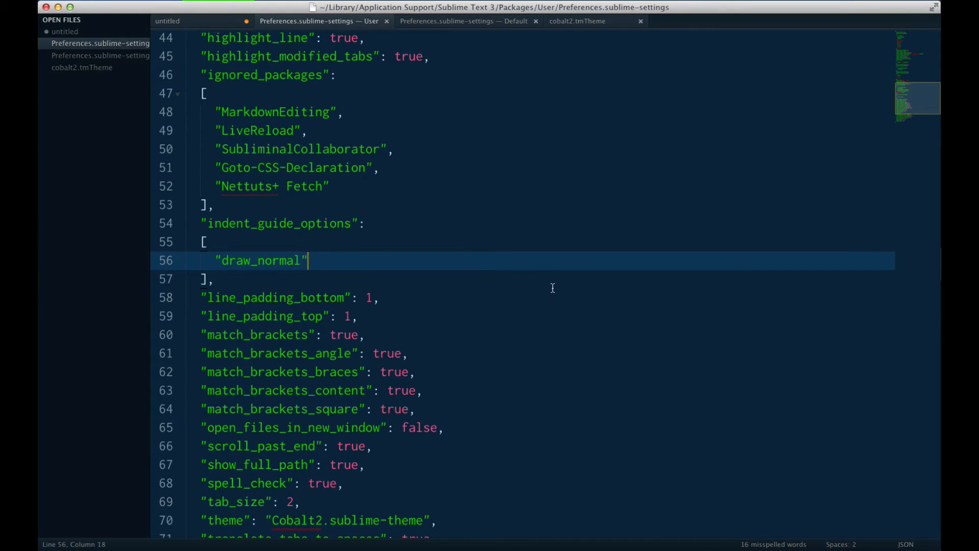
- Add "draw_active" after "draw_normal" in indent_guide_options and save the preferences
type(",")
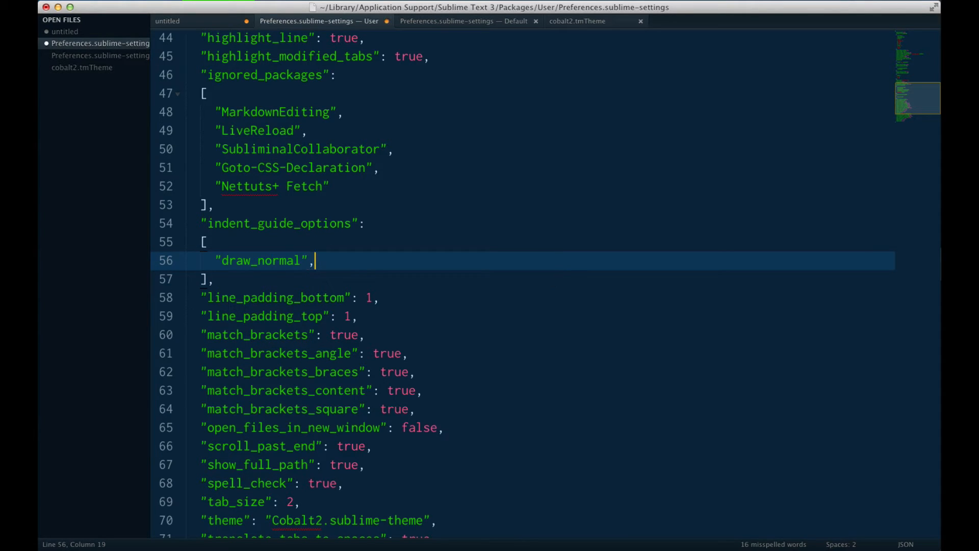
type("\"\"")
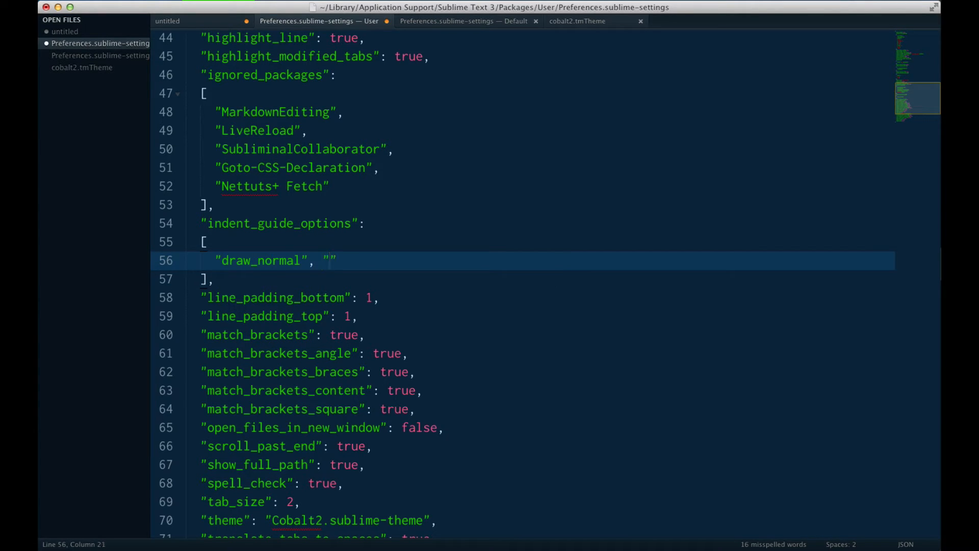
type("draw_active")
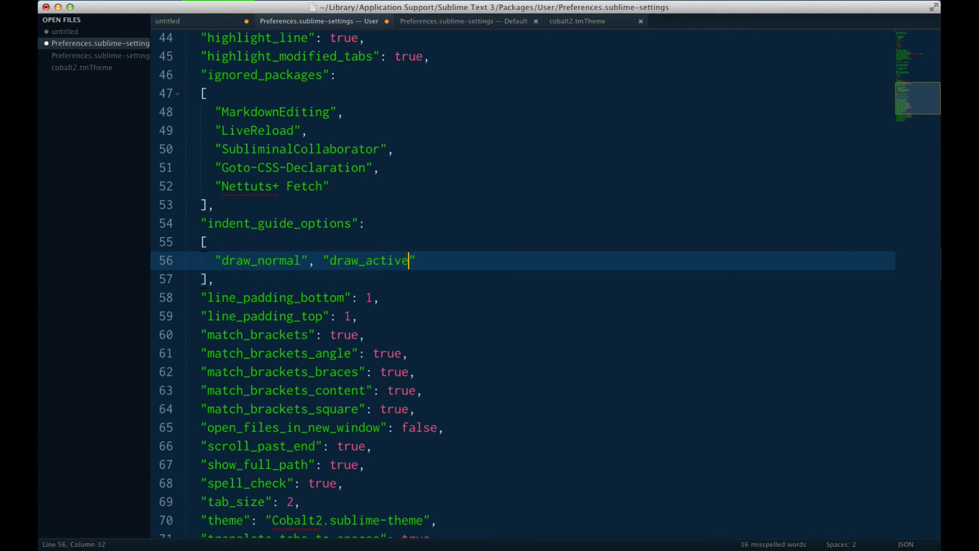
key("cmd+s")
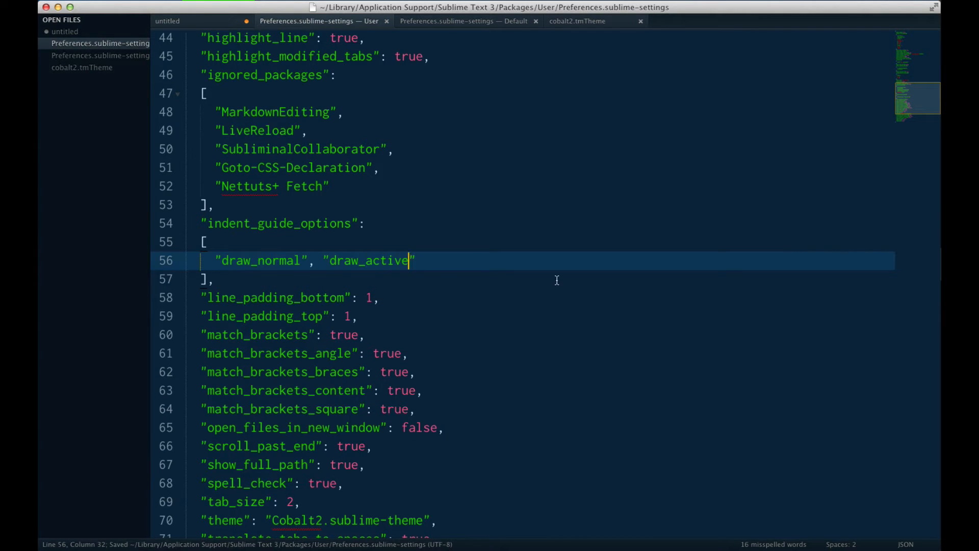
left_click(167, 20)
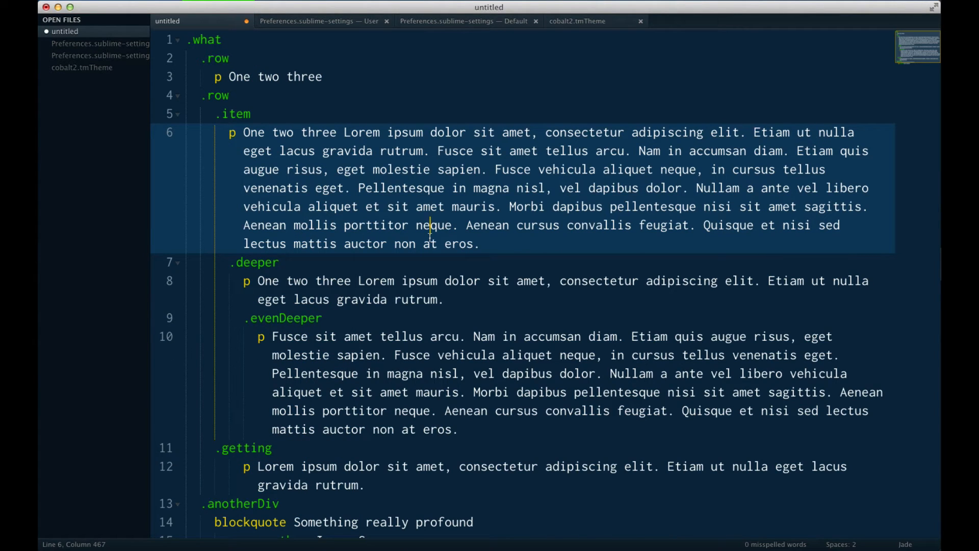
mouse_move(200, 289)
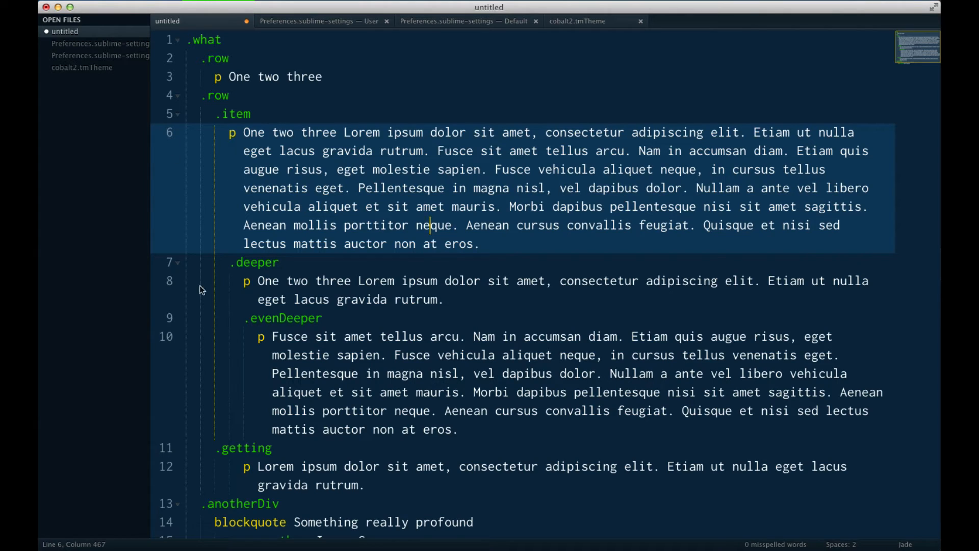
mouse_move(216, 132)
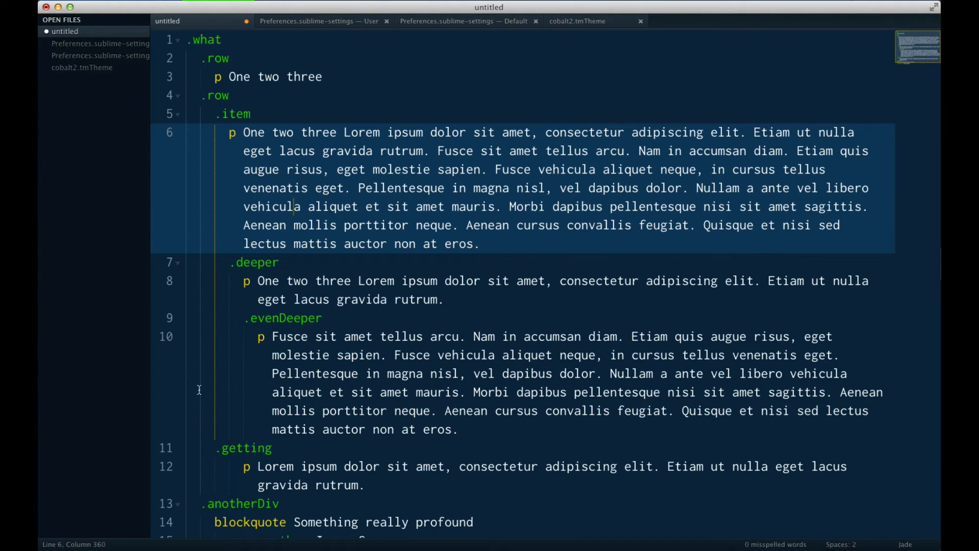
mouse_move(205, 366)
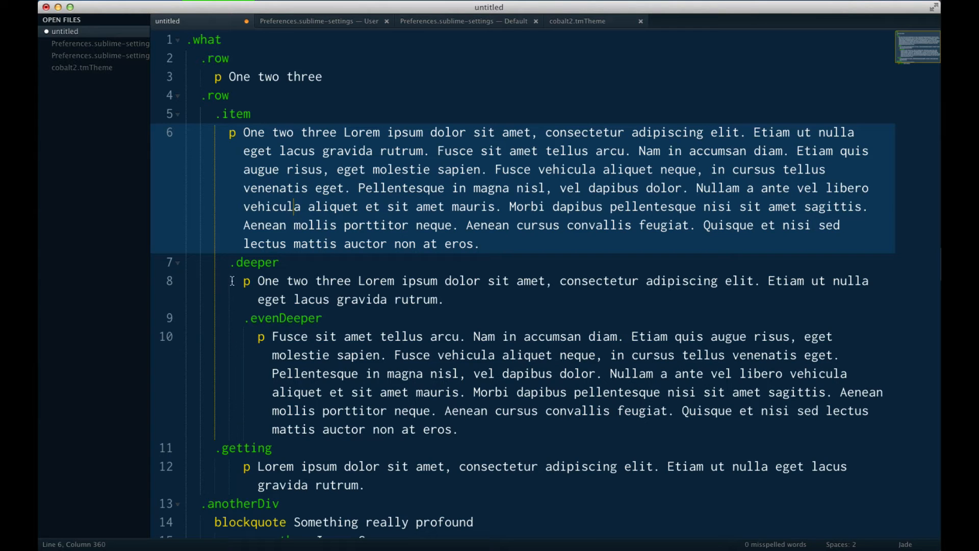
left_click(359, 281)
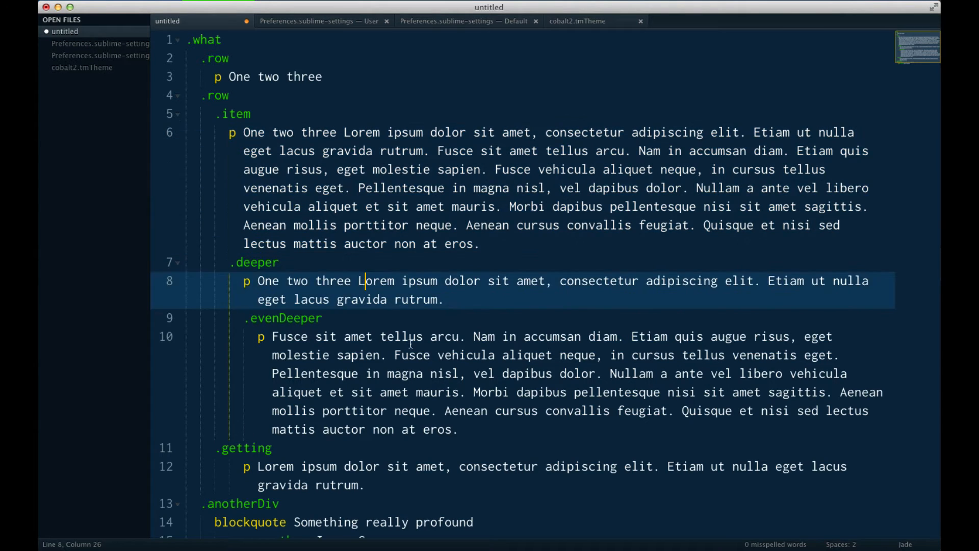
scroll("down", 3)
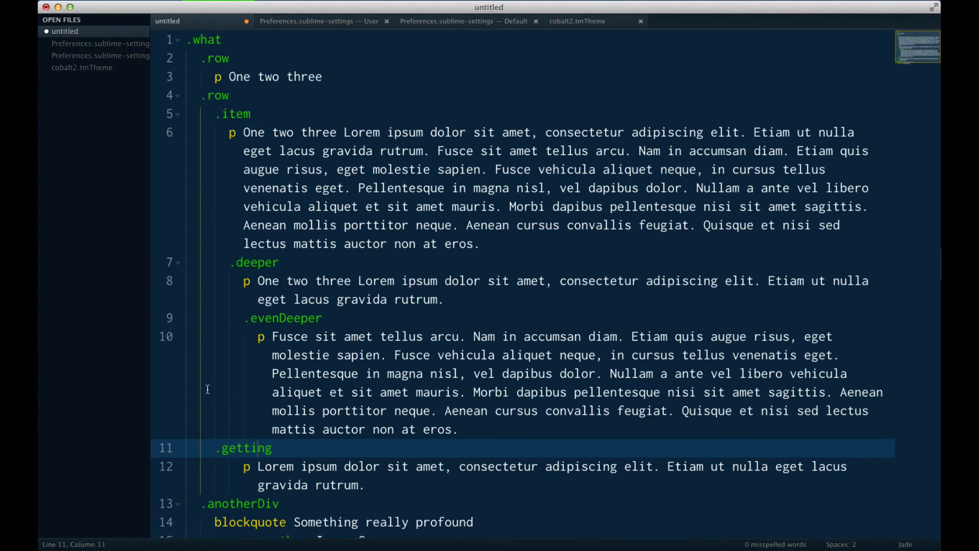
mouse_move(205, 88)
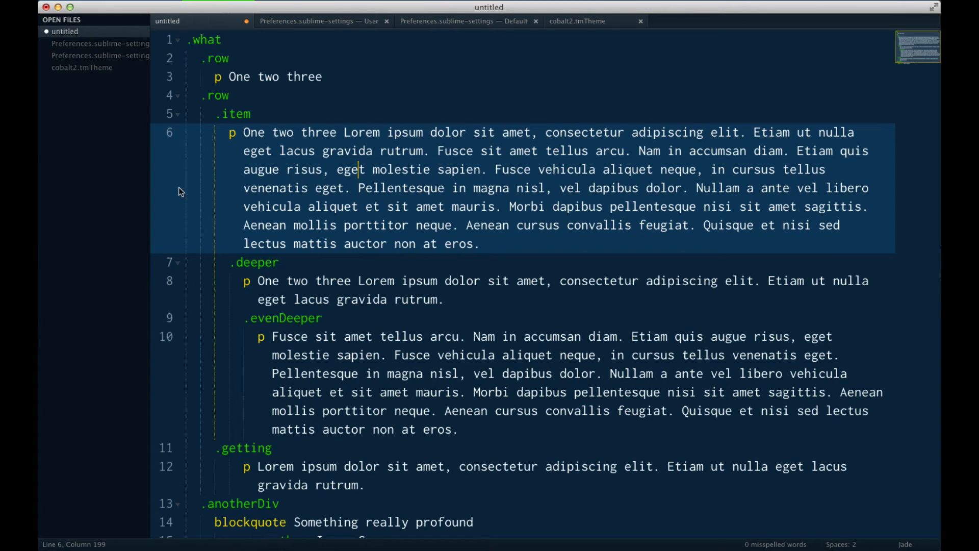
mouse_move(317, 21)
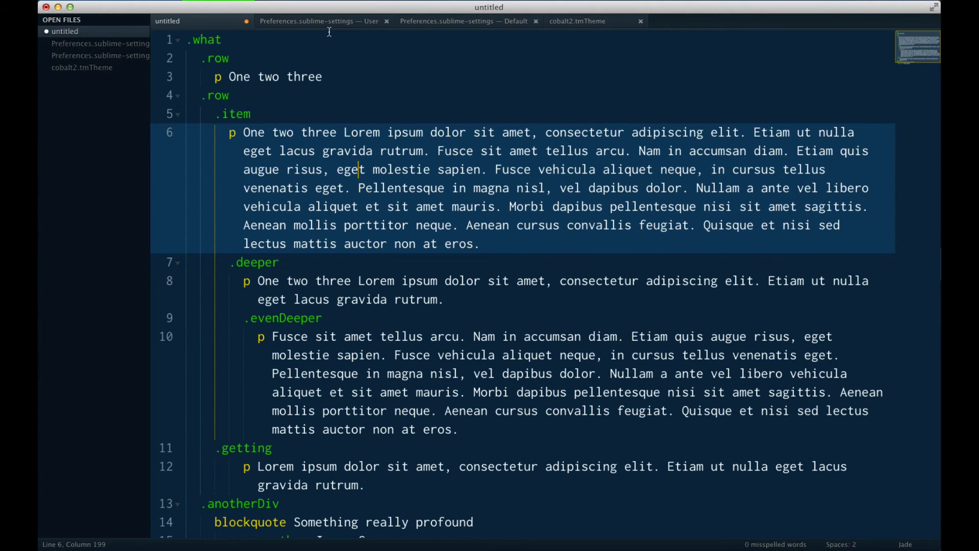
left_click(329, 335)
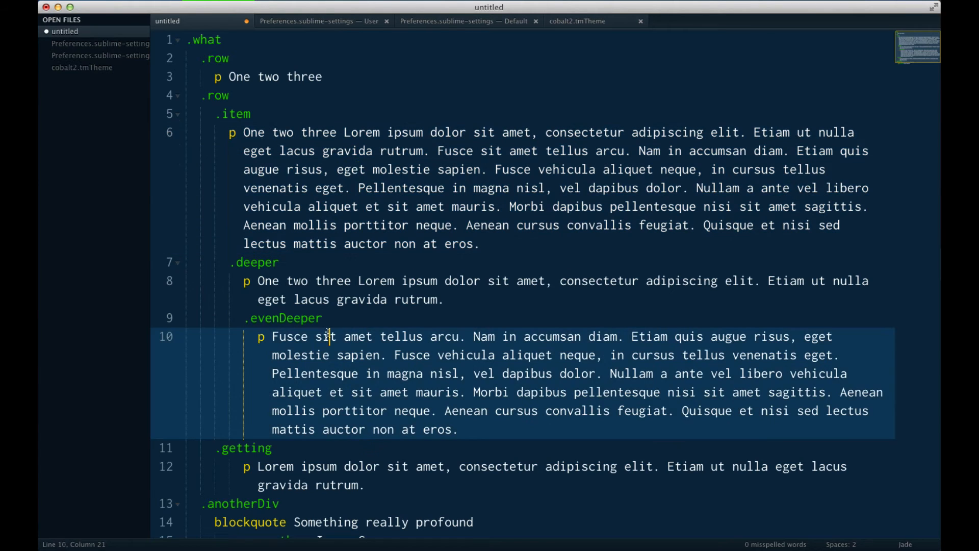
left_click(359, 207)
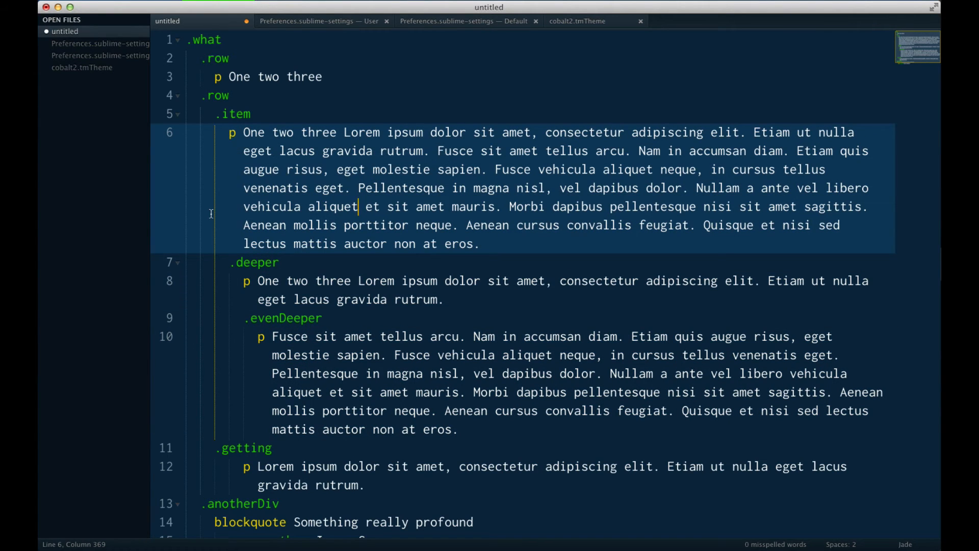
mouse_move(361, 384)
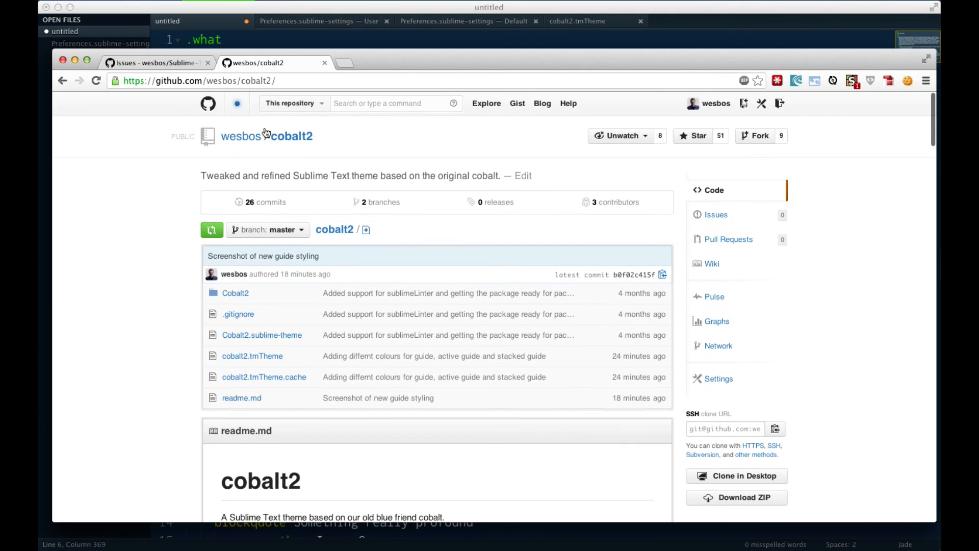
mouse_move(399, 148)
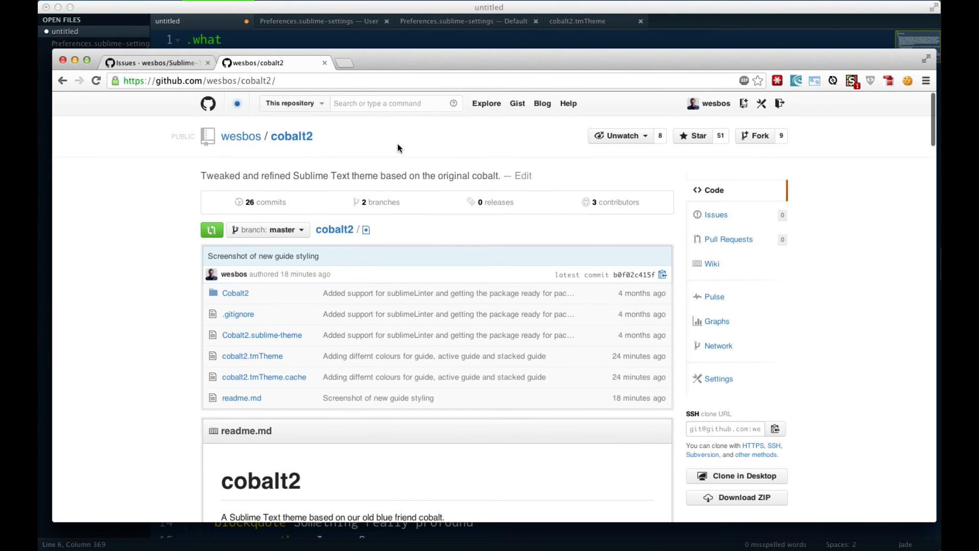
- Scroll down the wesbos/cobalt2 repository page to its recent guide-colour commits
scroll("down", 3)
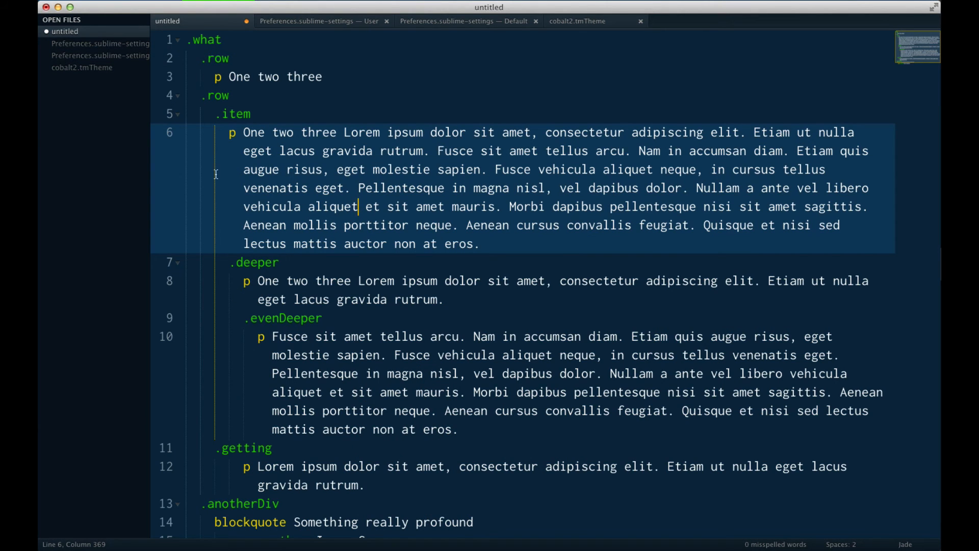
mouse_move(233, 330)
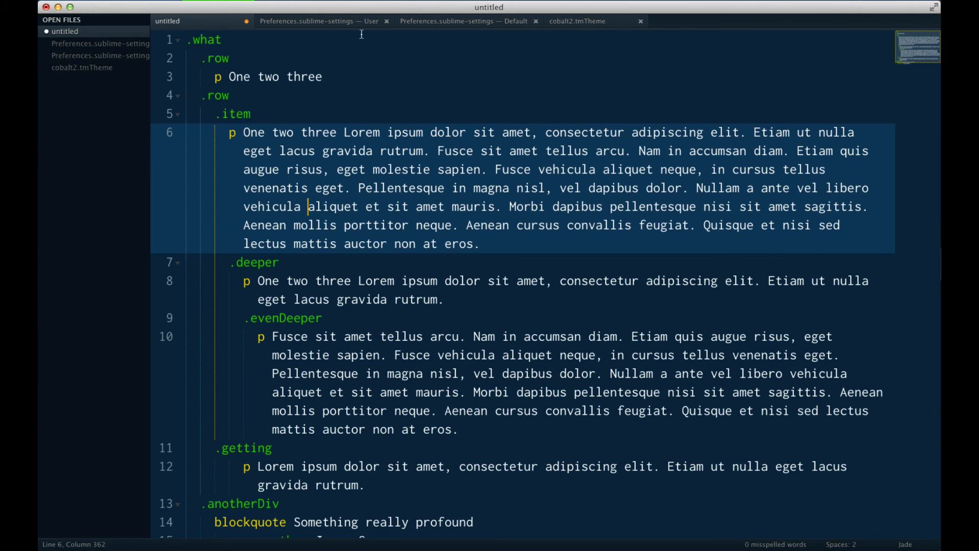
mouse_move(373, 38)
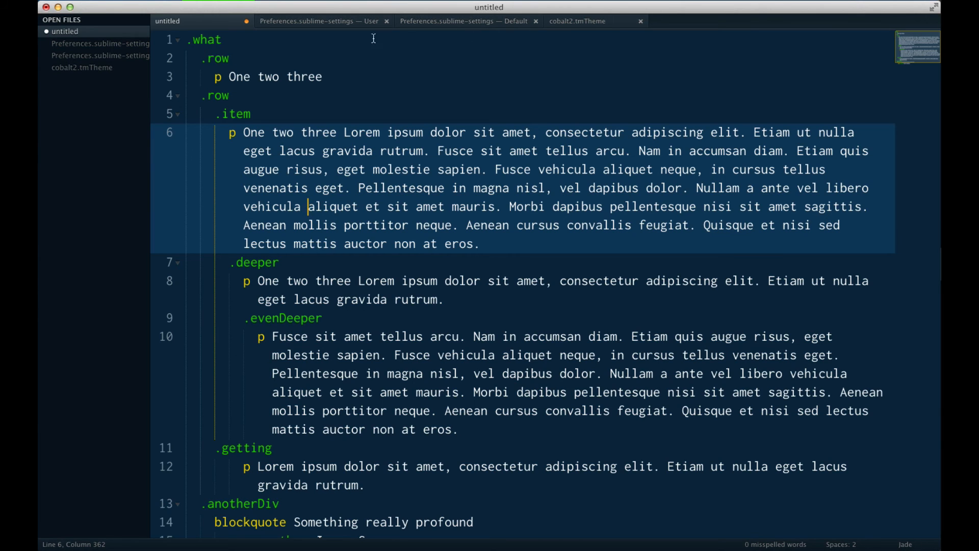
- Review the guide, activeGuide and stackGuide colour keys in cobalt2.tmTheme without changing them
left_click(576, 21)
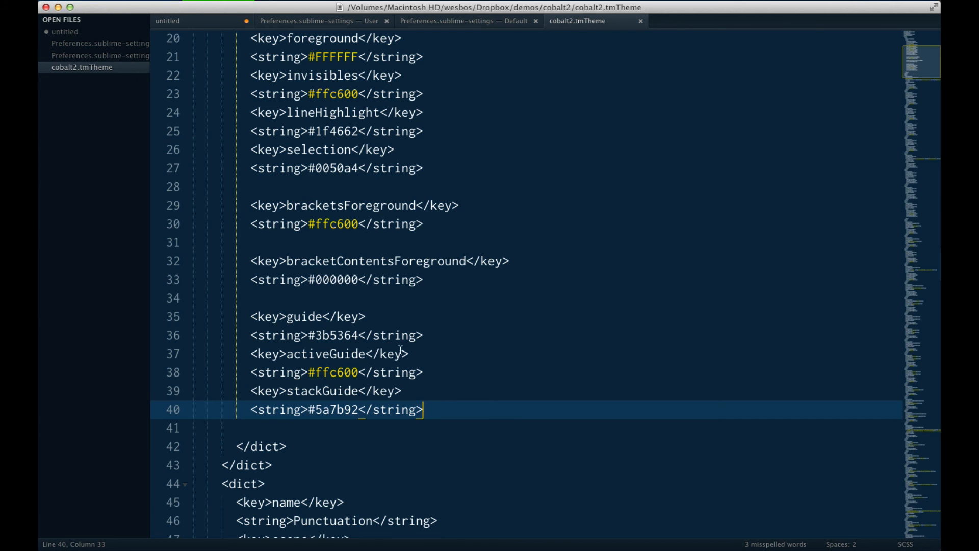
left_click(291, 316)
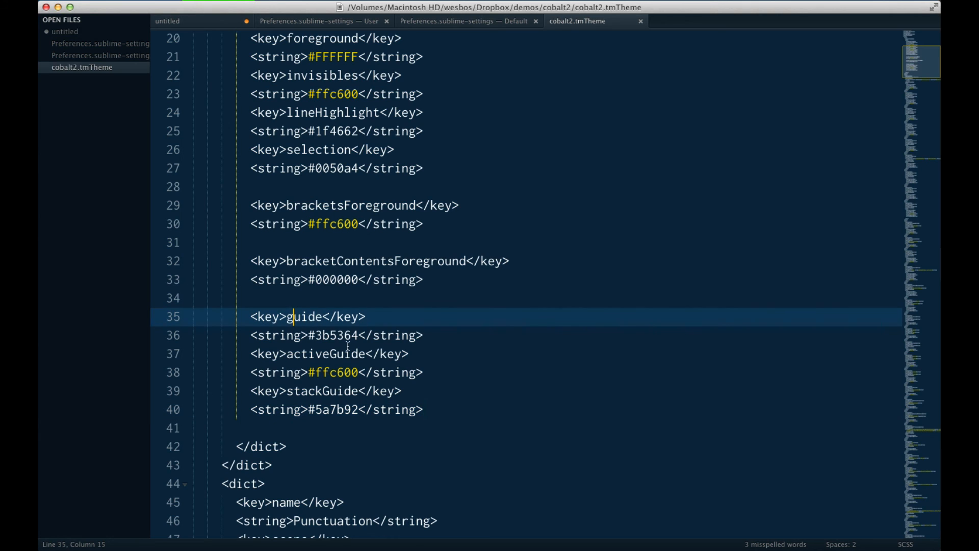
double_click(325, 354)
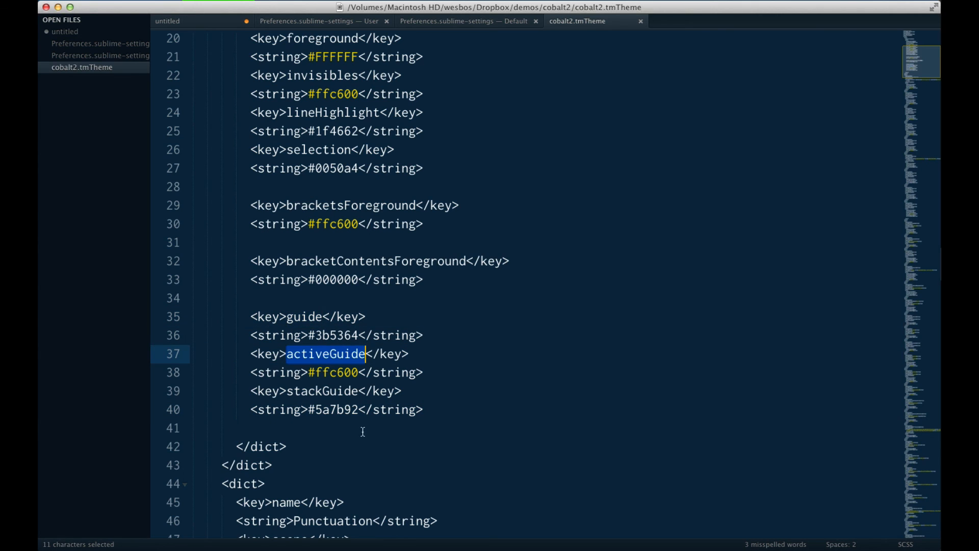
double_click(323, 391)
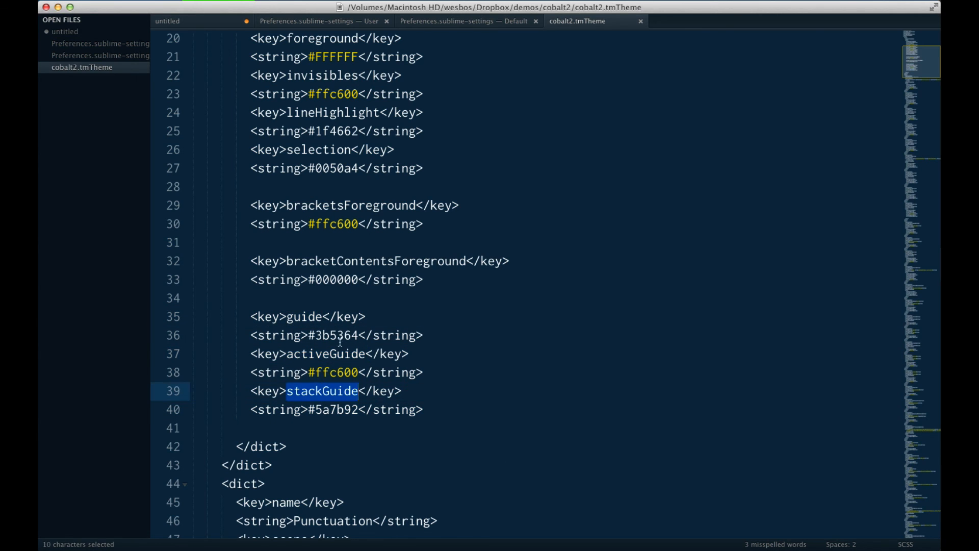